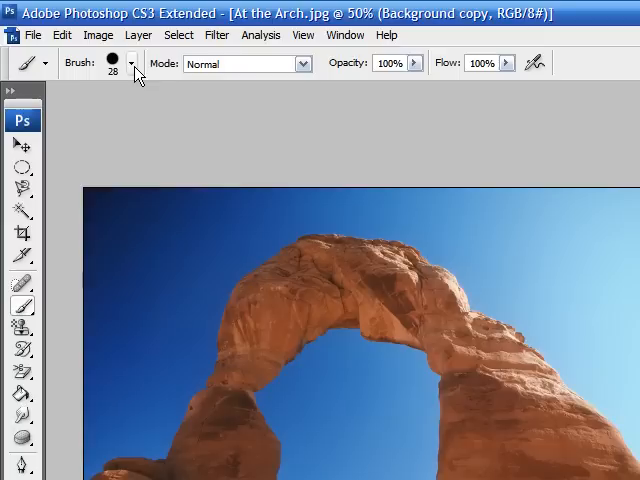
{"action": "mouse_move", "coordinate": [133, 72]}
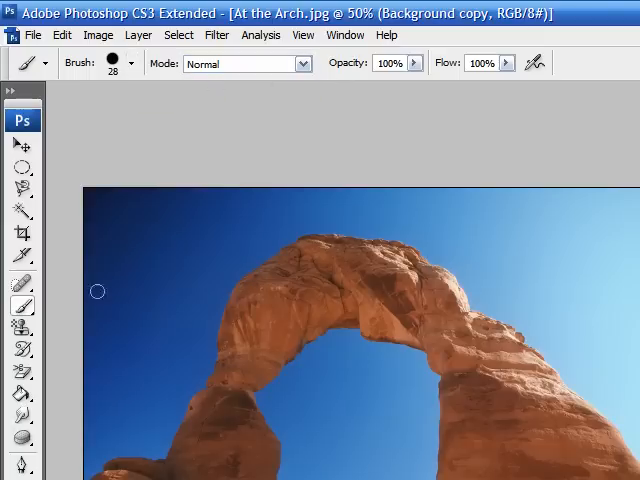
{"action": "mouse_move", "coordinate": [140, 78]}
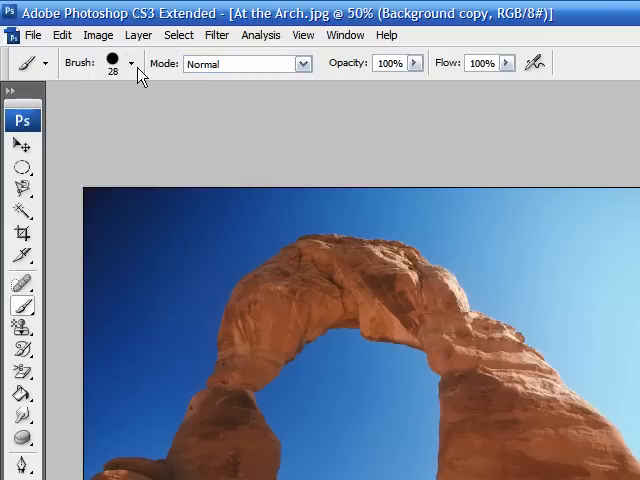
- Soften the 28-pixel brush's hardness to 83%
{"action": "left_click", "coordinate": [131, 63]}
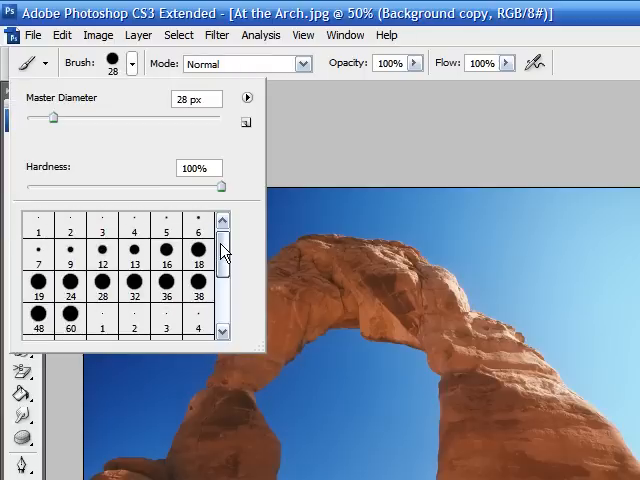
{"action": "left_click_drag", "start_coordinate": [221, 187], "coordinate": [185, 187]}
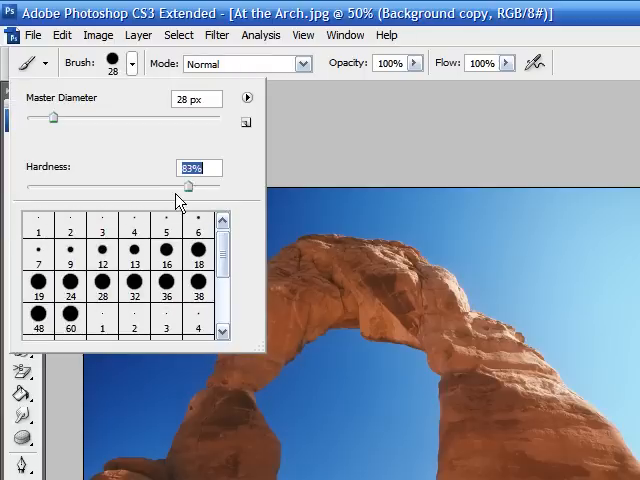
{"action": "left_click", "coordinate": [131, 63]}
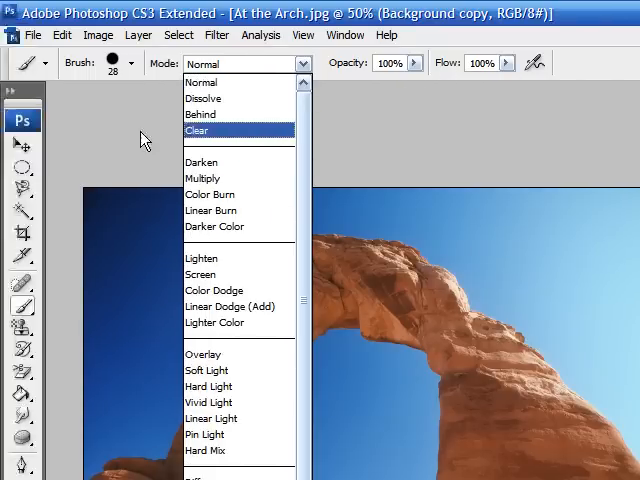
{"action": "left_click", "coordinate": [200, 80]}
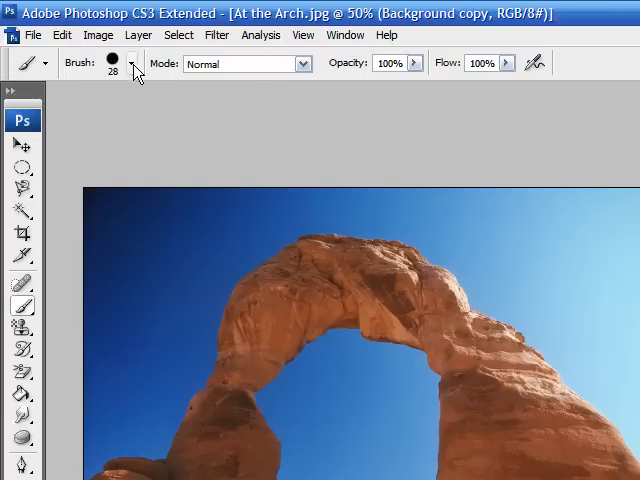
- Revisit the brush settings, then browse the Edit and File menus
{"action": "left_click", "coordinate": [131, 63]}
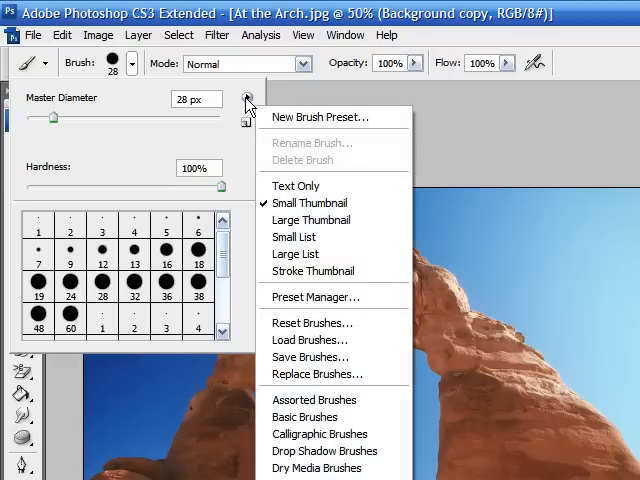
{"action": "mouse_move", "coordinate": [305, 117]}
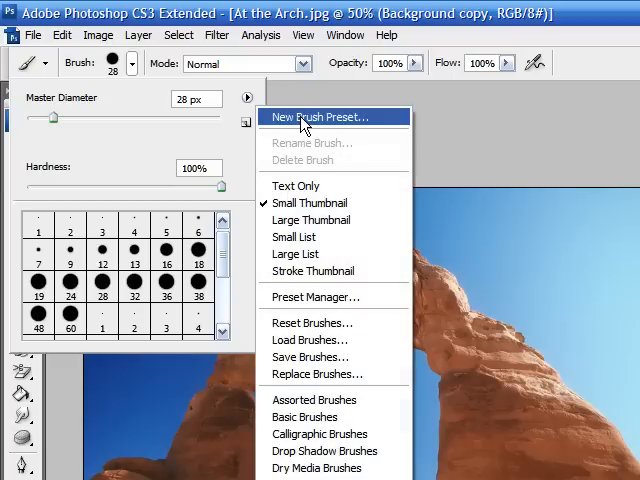
{"action": "left_click", "coordinate": [318, 117]}
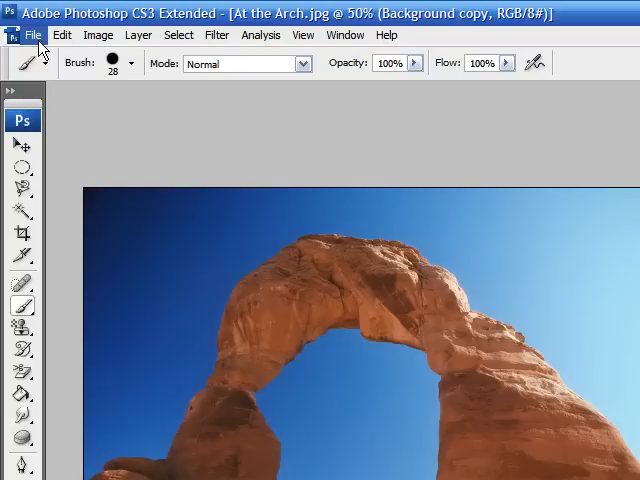
{"action": "mouse_move", "coordinate": [44, 52]}
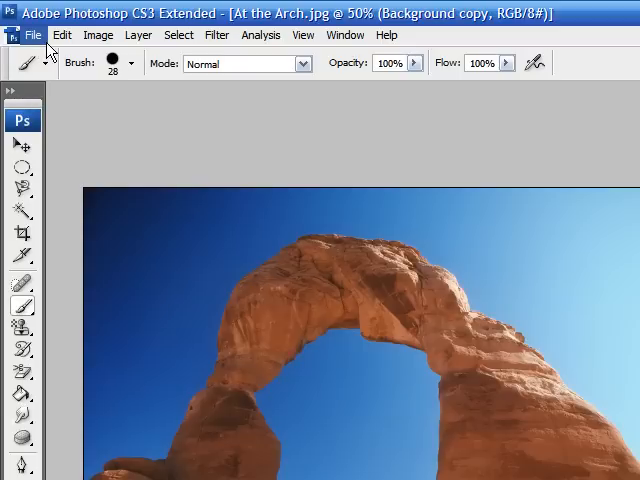
{"action": "mouse_move", "coordinate": [42, 45]}
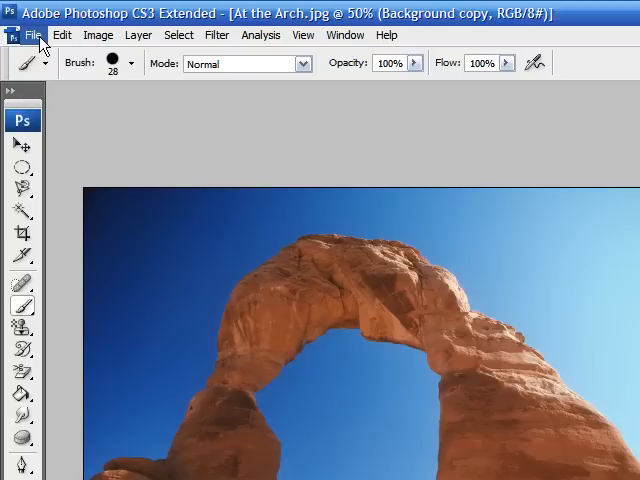
{"action": "left_click", "coordinate": [63, 35]}
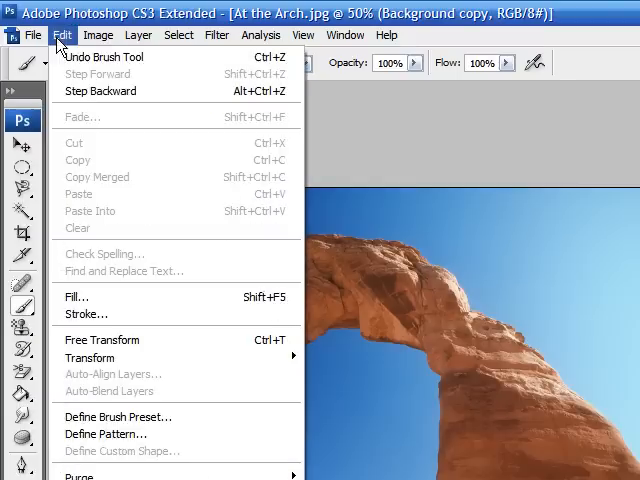
{"action": "left_click", "coordinate": [33, 35]}
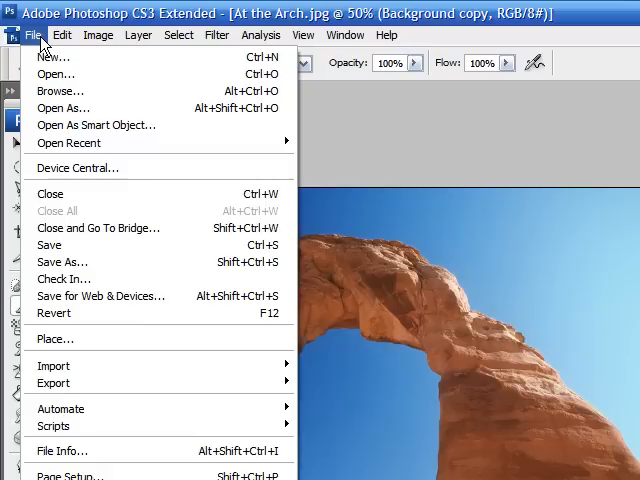
{"action": "mouse_move", "coordinate": [55, 57]}
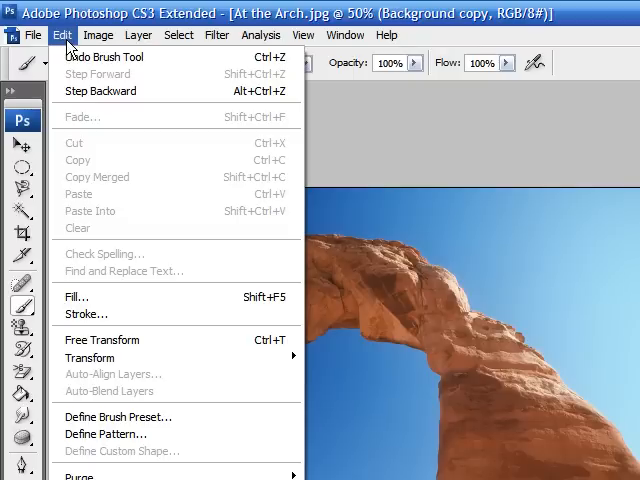
{"action": "mouse_move", "coordinate": [100, 91]}
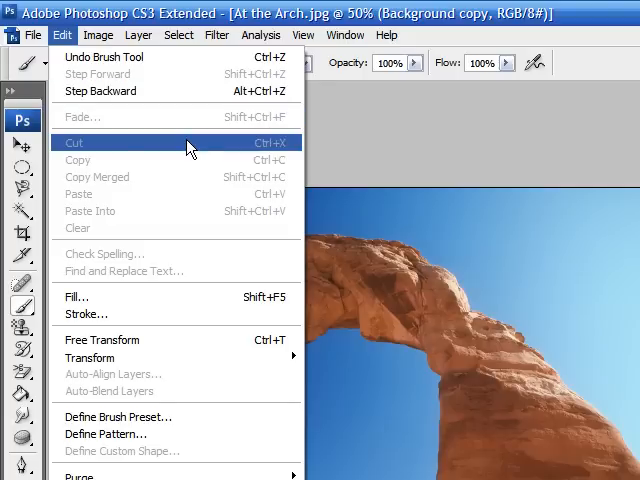
{"action": "mouse_move", "coordinate": [169, 159]}
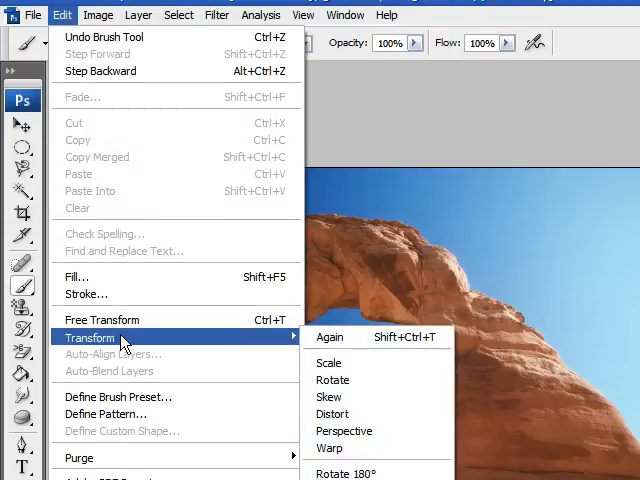
{"action": "mouse_move", "coordinate": [290, 353]}
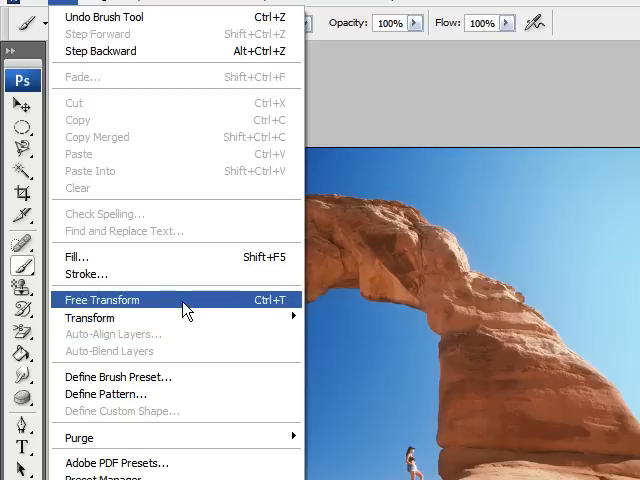
{"action": "left_click", "coordinate": [101, 299]}
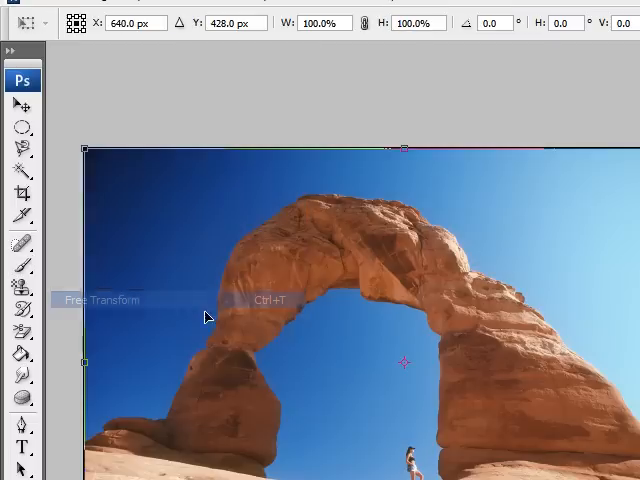
{"action": "mouse_move", "coordinate": [117, 234]}
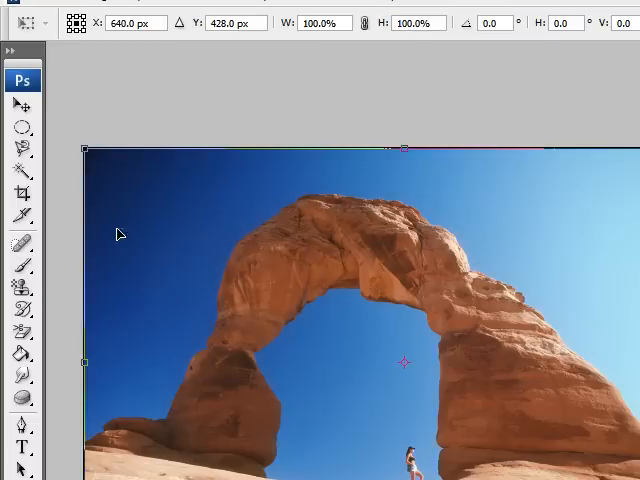
{"action": "mouse_move", "coordinate": [114, 176]}
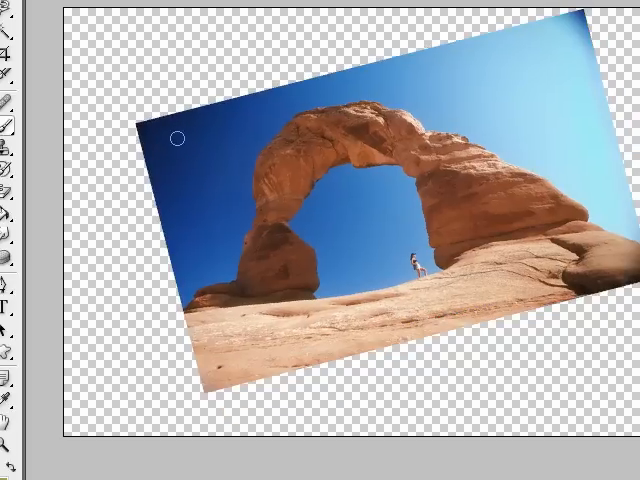
{"action": "left_click", "coordinate": [66, 35]}
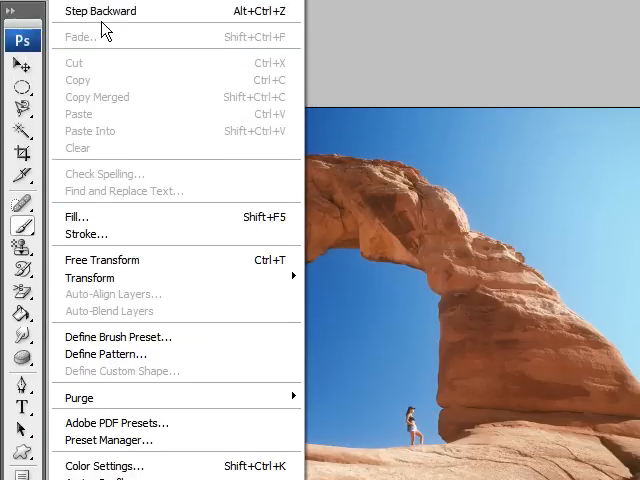
{"action": "left_click", "coordinate": [98, 35]}
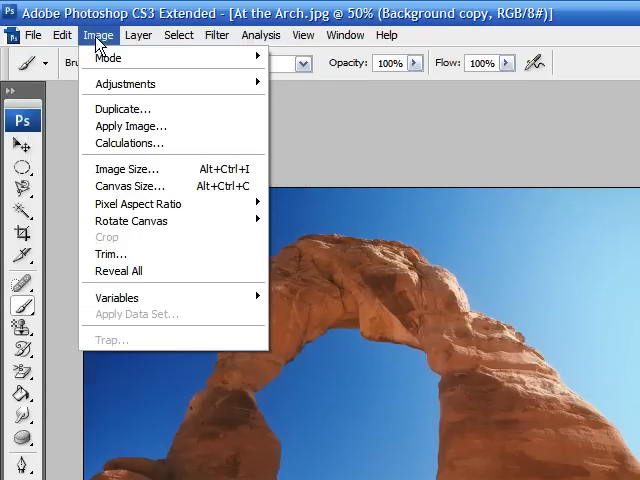
{"action": "left_click", "coordinate": [108, 57]}
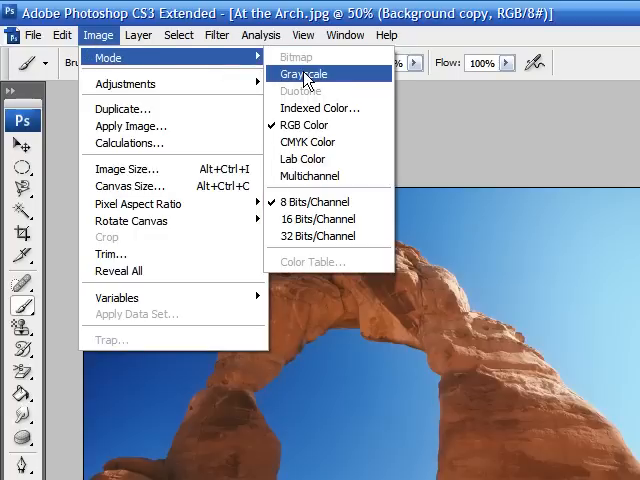
{"action": "mouse_move", "coordinate": [315, 107]}
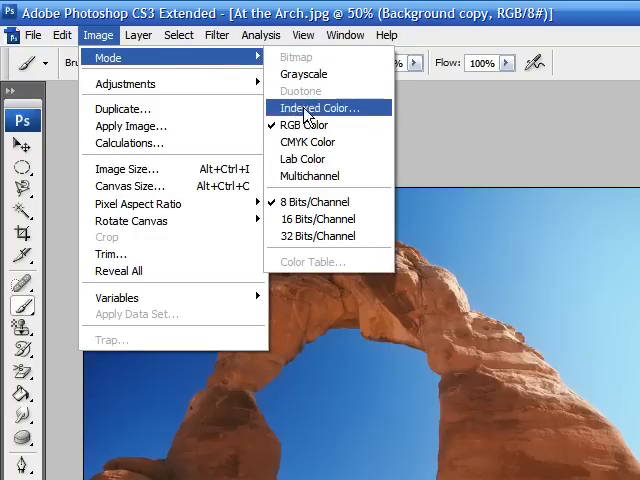
{"action": "mouse_move", "coordinate": [300, 91]}
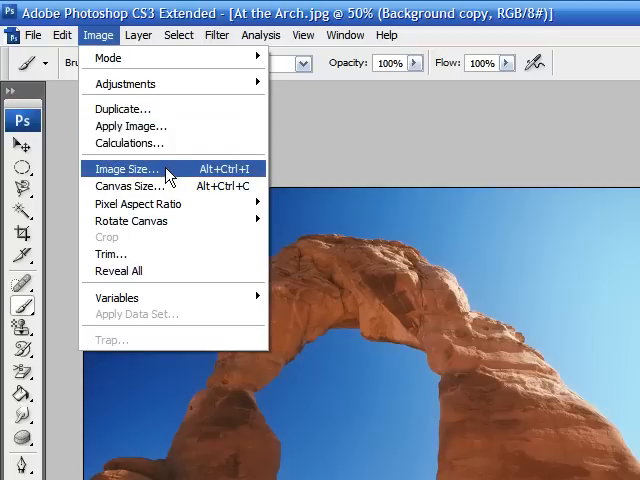
{"action": "mouse_move", "coordinate": [167, 175]}
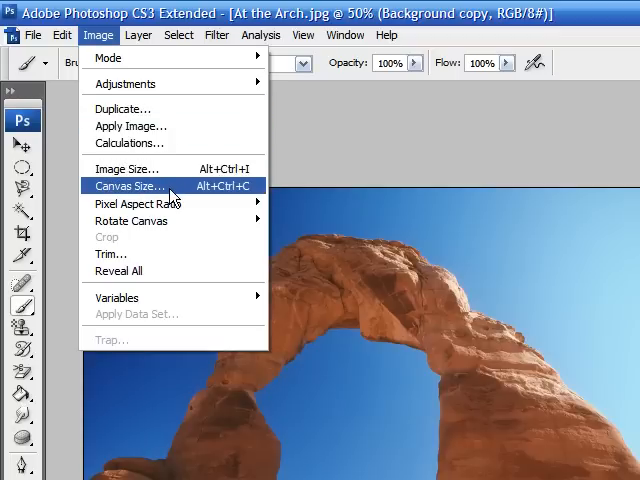
{"action": "mouse_move", "coordinate": [172, 196]}
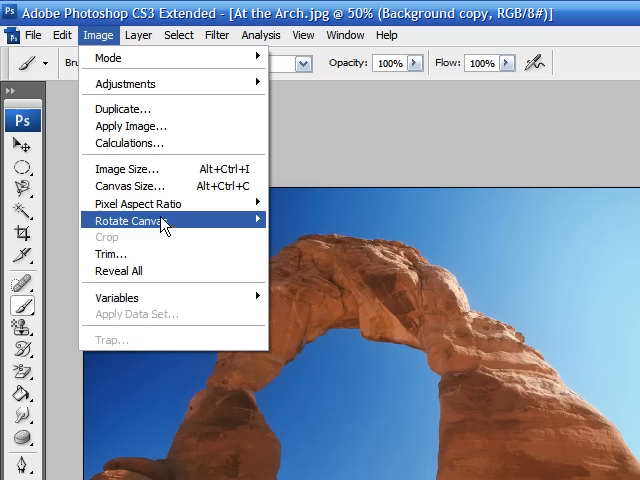
{"action": "left_click", "coordinate": [178, 34]}
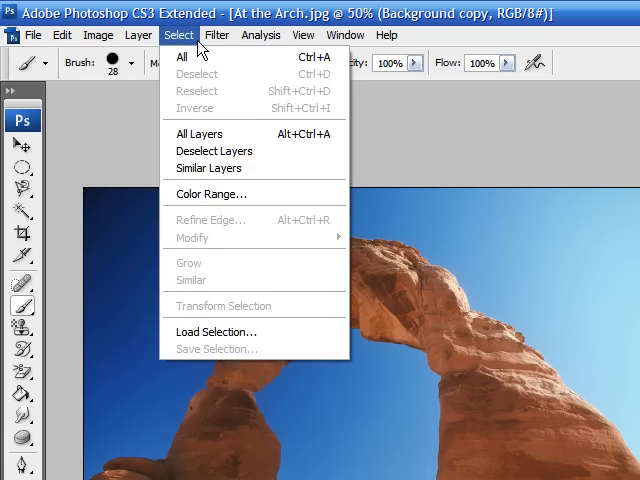
{"action": "left_click", "coordinate": [386, 35]}
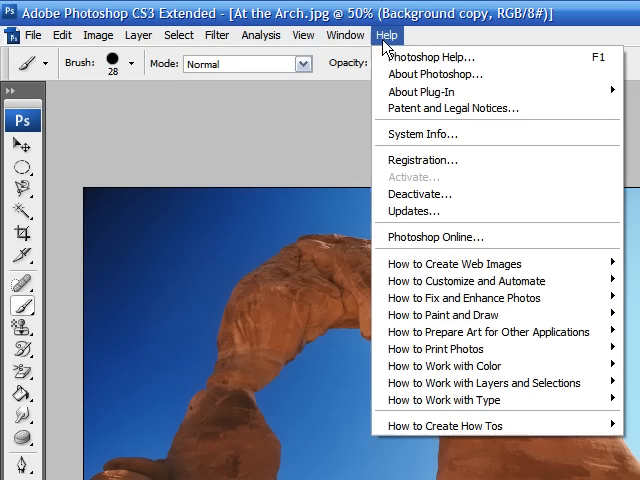
{"action": "left_click", "coordinate": [124, 35]}
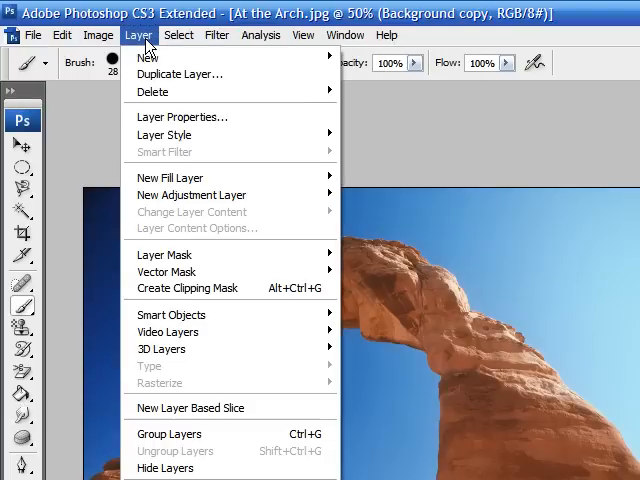
{"action": "left_click", "coordinate": [179, 35]}
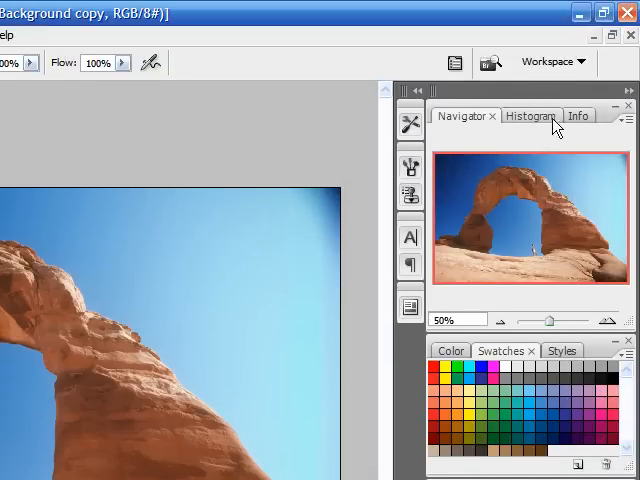
{"action": "left_click", "coordinate": [577, 116]}
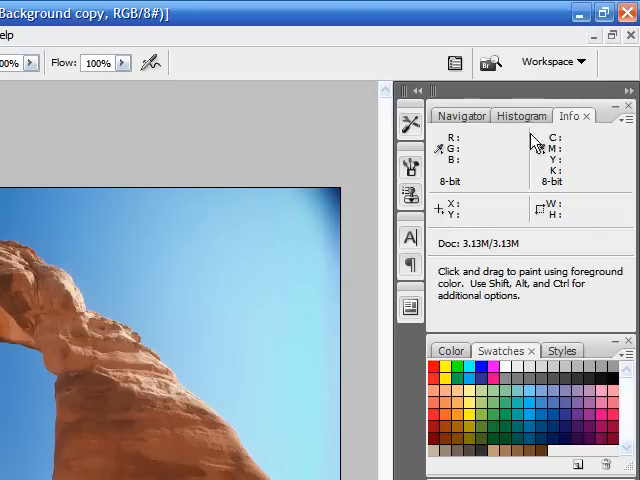
{"action": "left_click", "coordinate": [461, 116]}
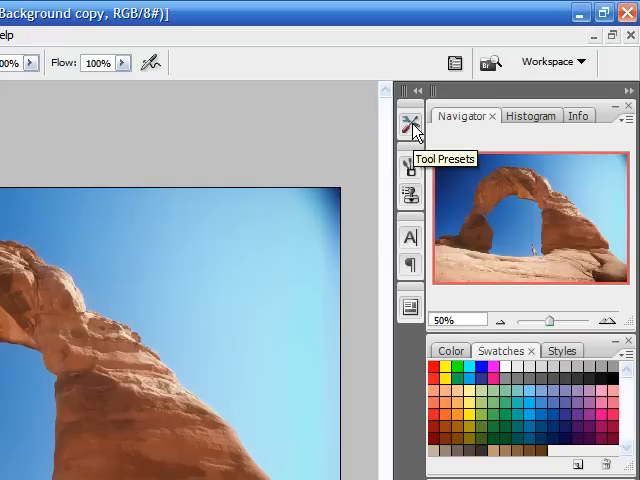
{"action": "left_click", "coordinate": [411, 120]}
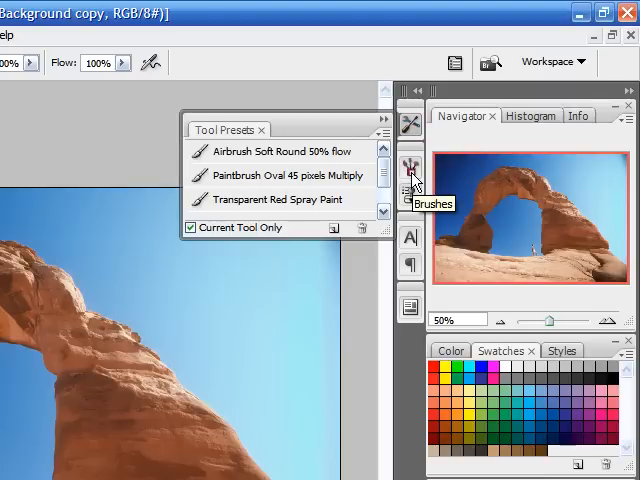
{"action": "left_click", "coordinate": [410, 167]}
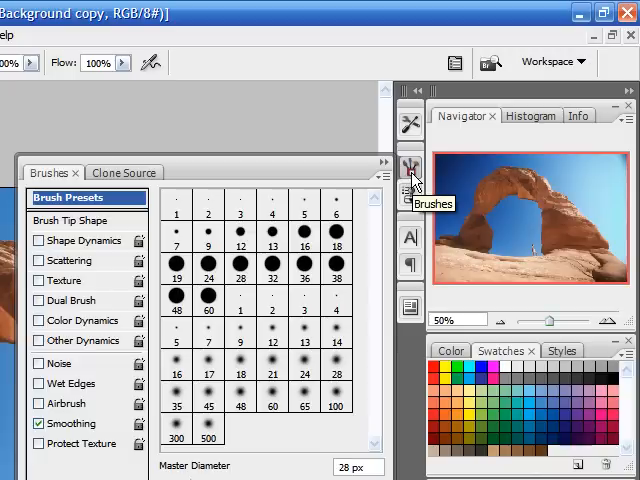
{"action": "mouse_move", "coordinate": [411, 192]}
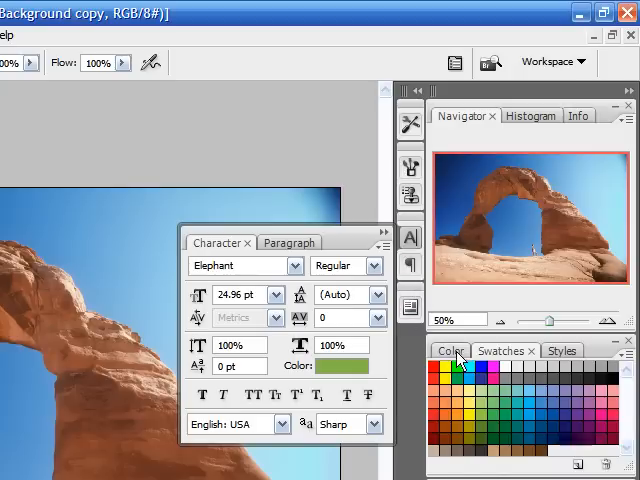
{"action": "left_click", "coordinate": [450, 351]}
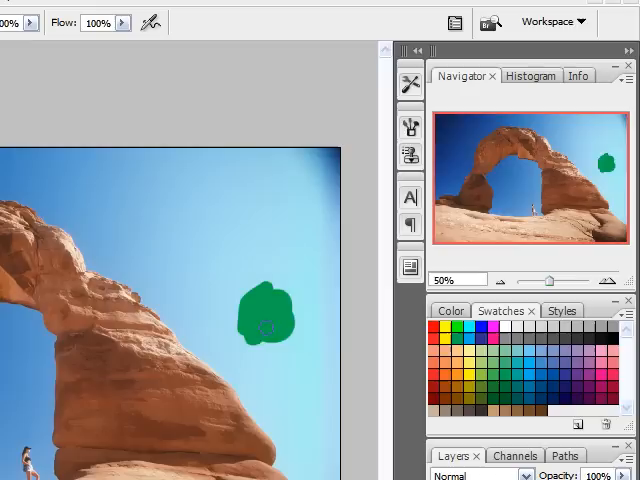
- Raise the green slider to 88 for a dark teal foreground (0, 88, 81)
{"action": "left_click", "coordinate": [446, 310]}
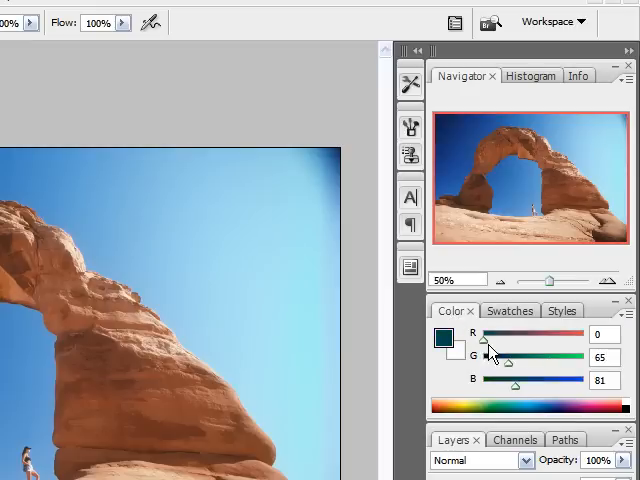
{"action": "left_click_drag", "start_coordinate": [489, 357], "coordinate": [505, 357]}
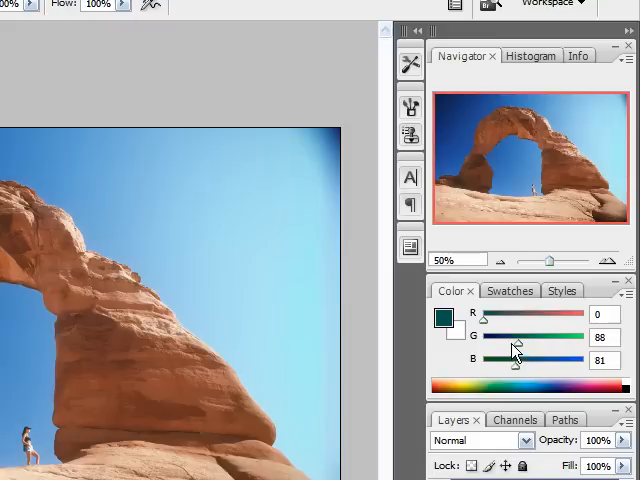
{"action": "left_click", "coordinate": [300, 300]}
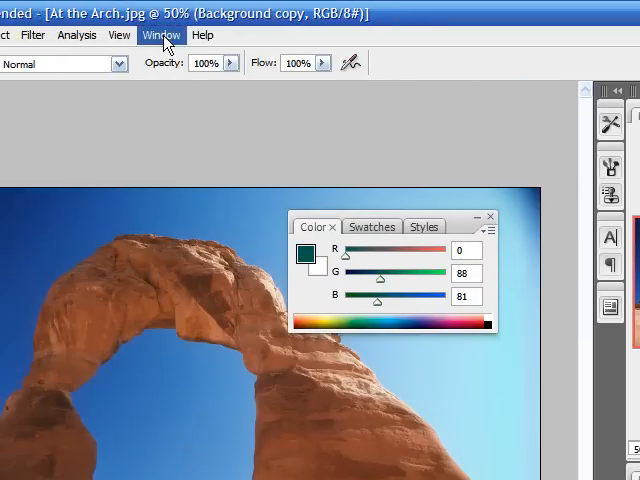
- Apply Window > Workspace > Default Workspace to re-dock the floating palettes
{"action": "left_click", "coordinate": [160, 35]}
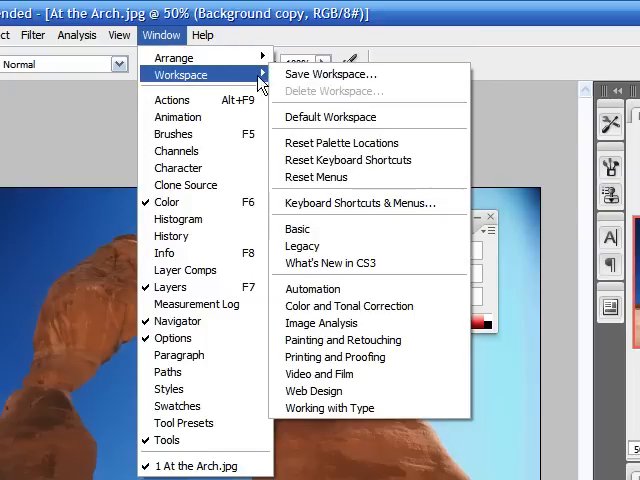
{"action": "mouse_move", "coordinate": [340, 117]}
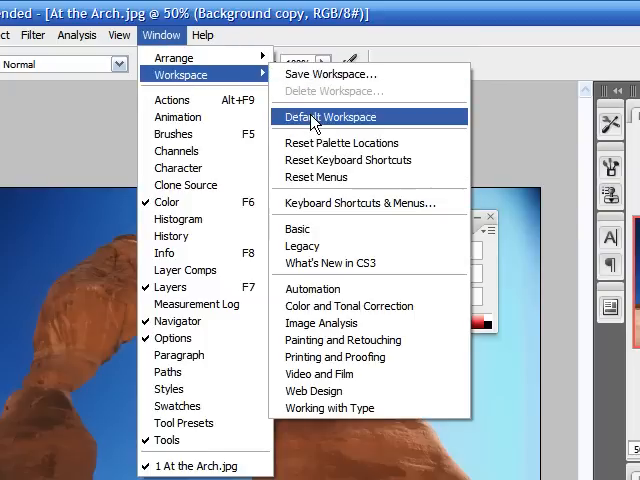
{"action": "left_click", "coordinate": [335, 117]}
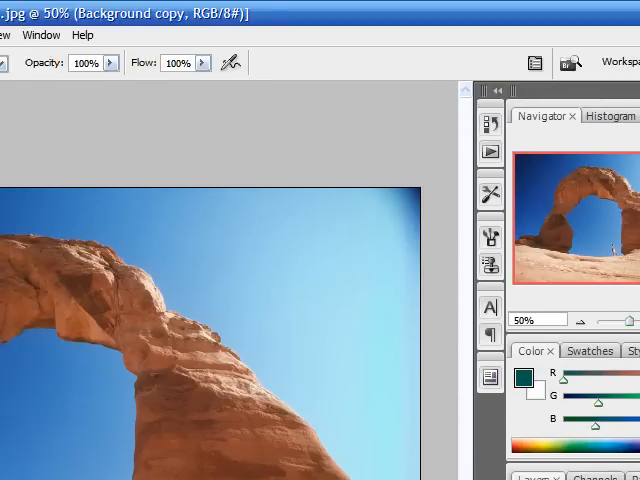
- Choose Window > Actions to show the Default Actions set
{"action": "left_click", "coordinate": [161, 35]}
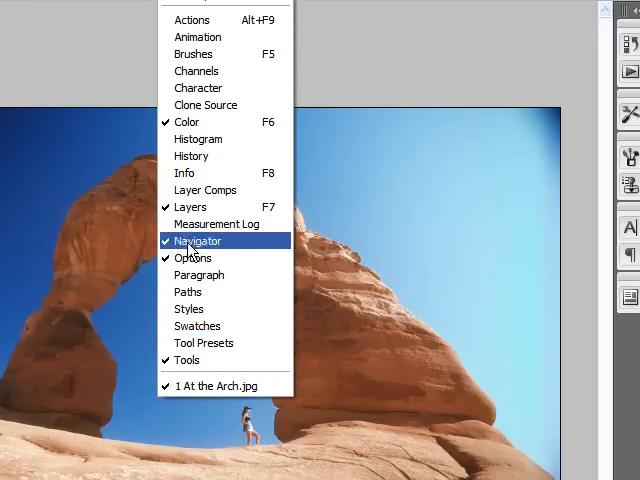
{"action": "mouse_move", "coordinate": [186, 122]}
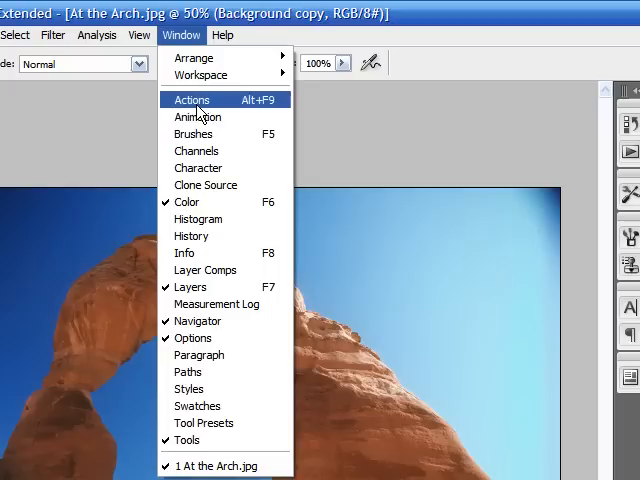
{"action": "mouse_move", "coordinate": [200, 110]}
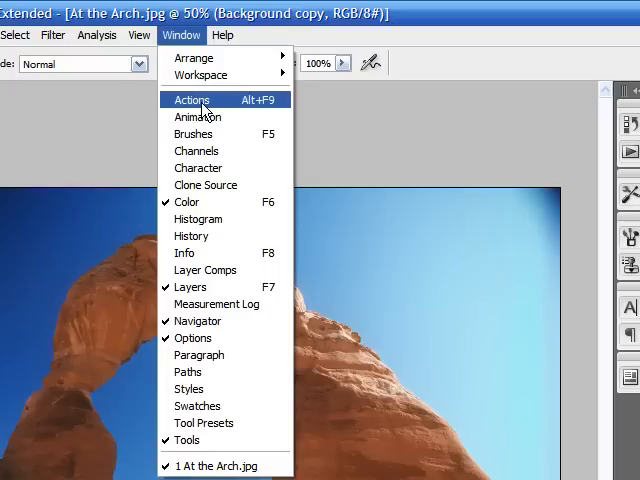
{"action": "left_click", "coordinate": [191, 99]}
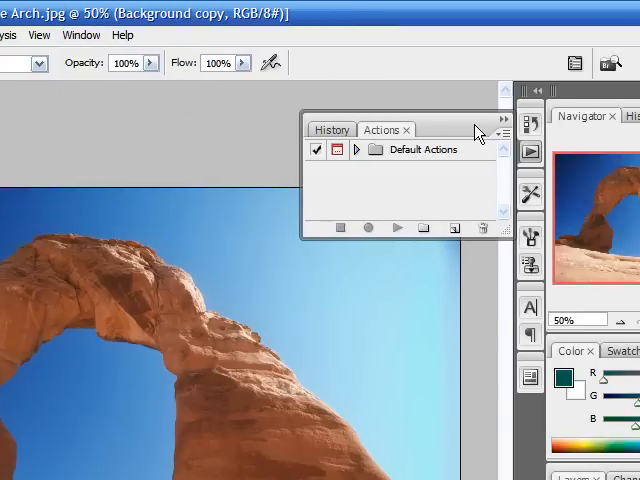
{"action": "mouse_move", "coordinate": [485, 162]}
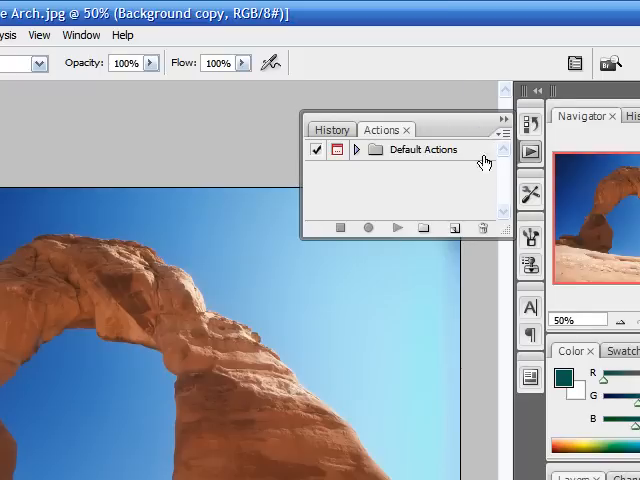